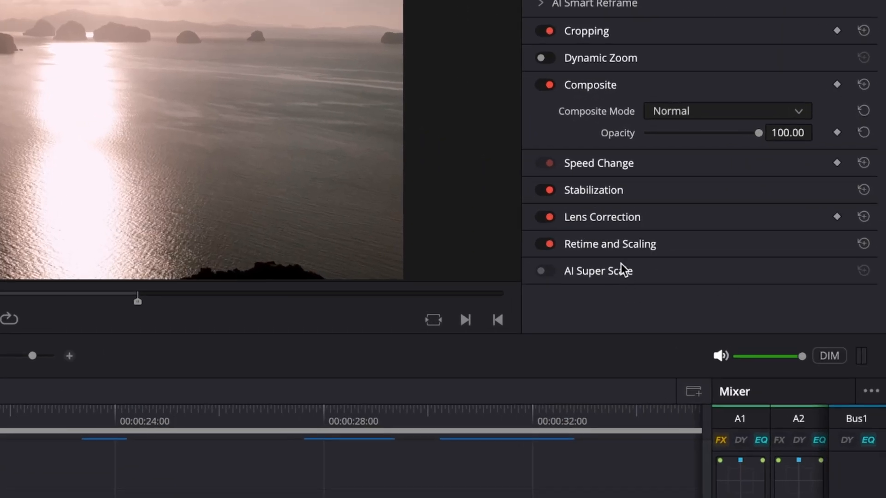
mouse_move(639, 279)
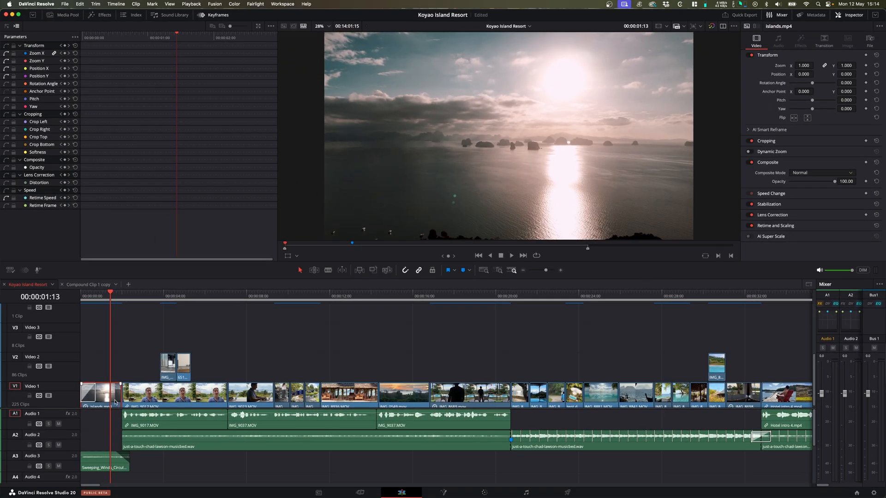
Step: Bring up Clip Attributes for the islands.mp4 clip from its timeline context menu
right_click(92, 400)
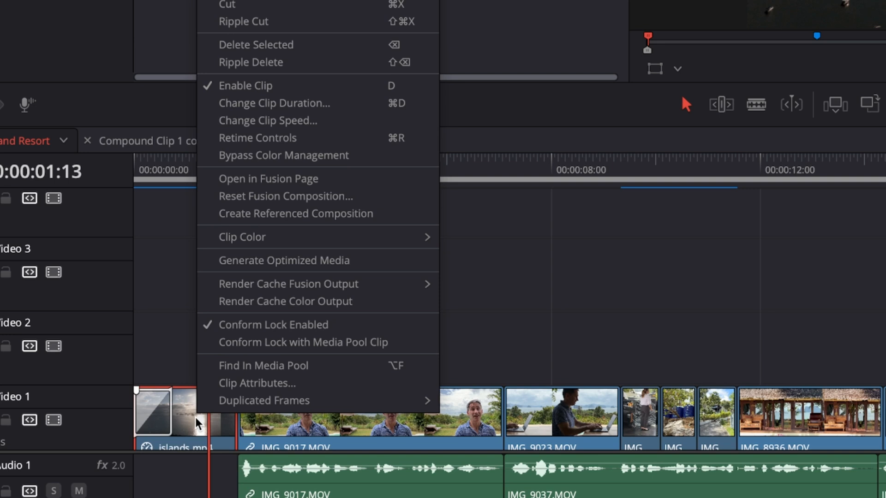
mouse_move(199, 439)
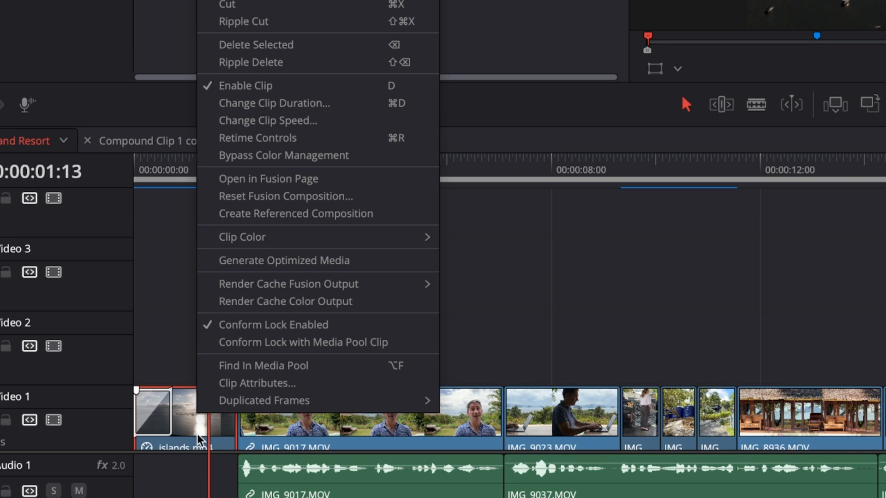
left_click(256, 383)
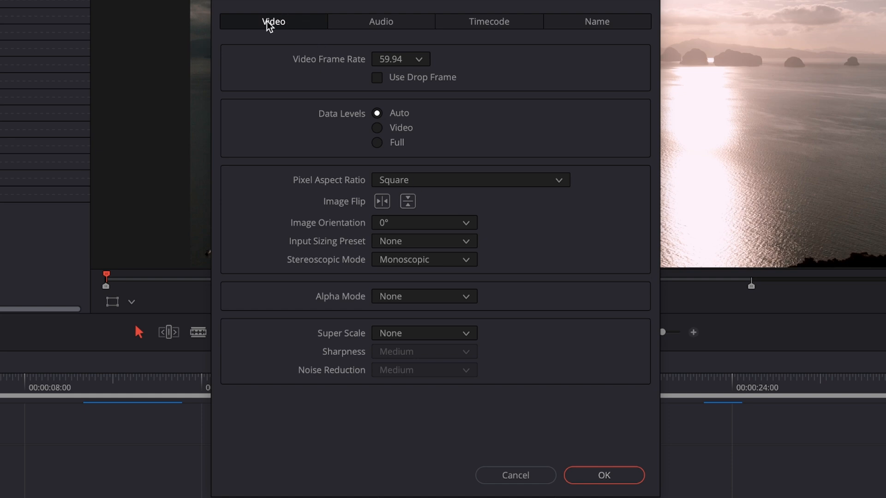
mouse_move(377, 337)
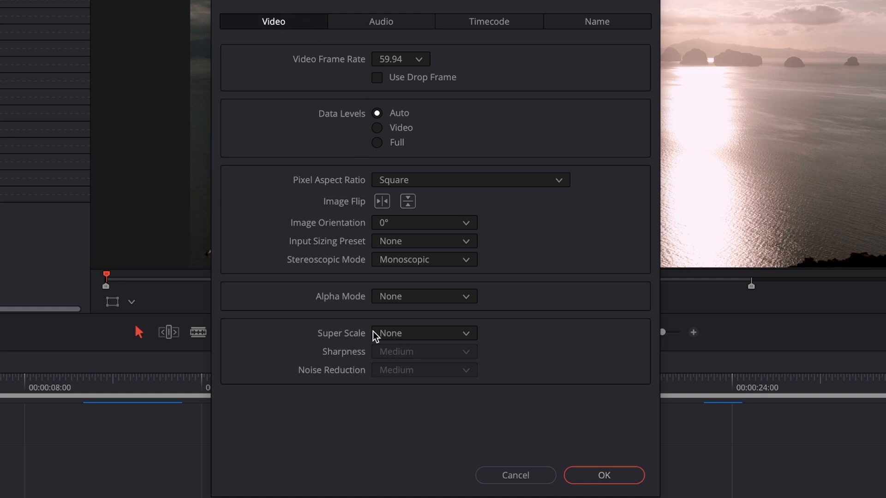
Step: Choose an upscale option from the Super Scale list in the Video settings
left_click(424, 333)
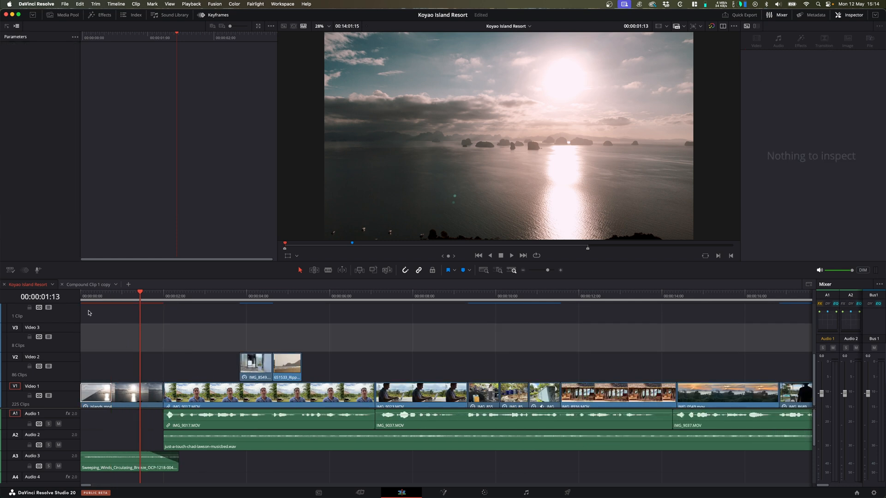
mouse_move(150, 309)
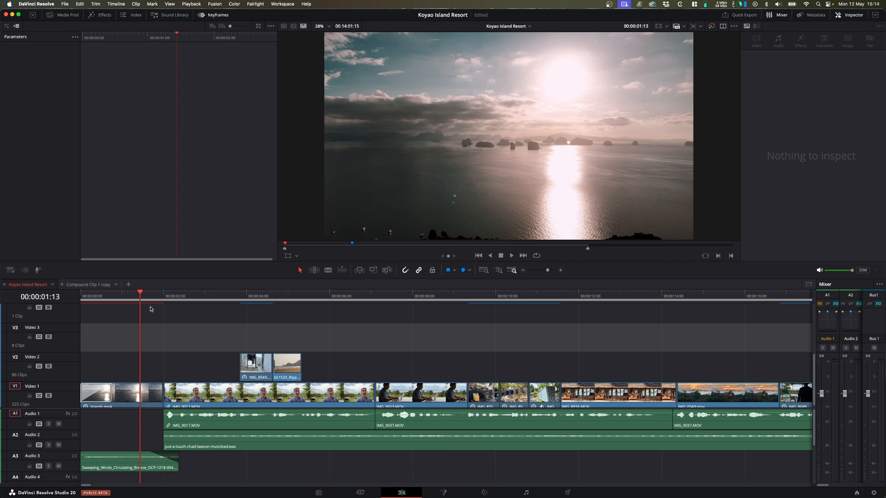